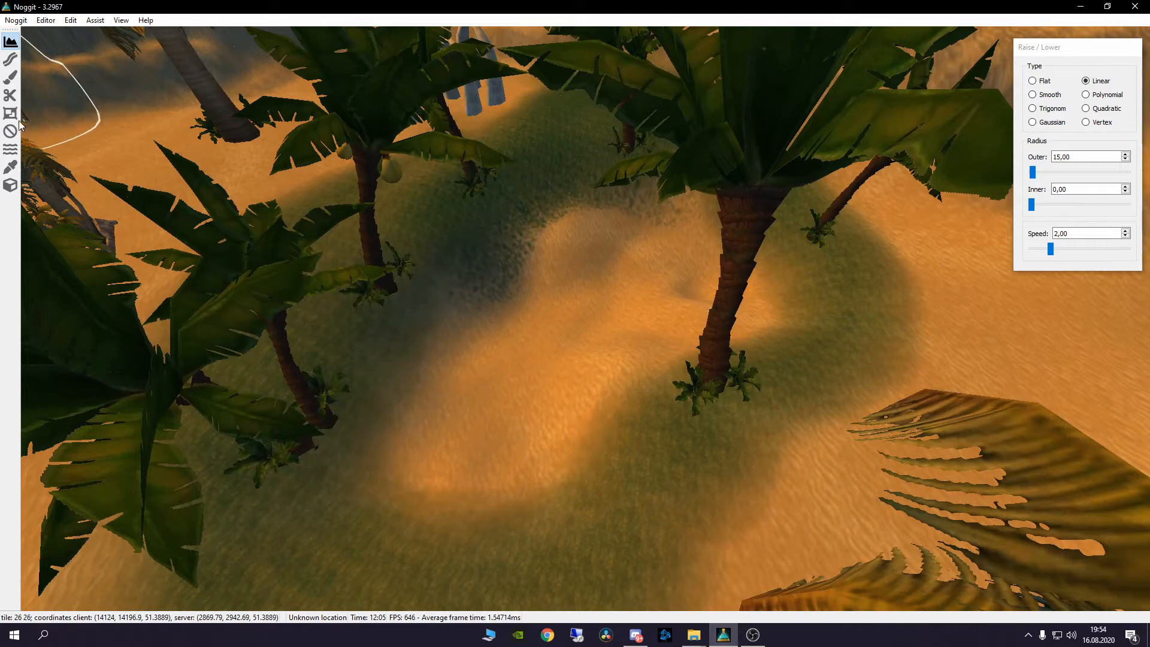
# Switch from the terrain raise/lower tool to the Water tool.
pyautogui.click(10, 149)
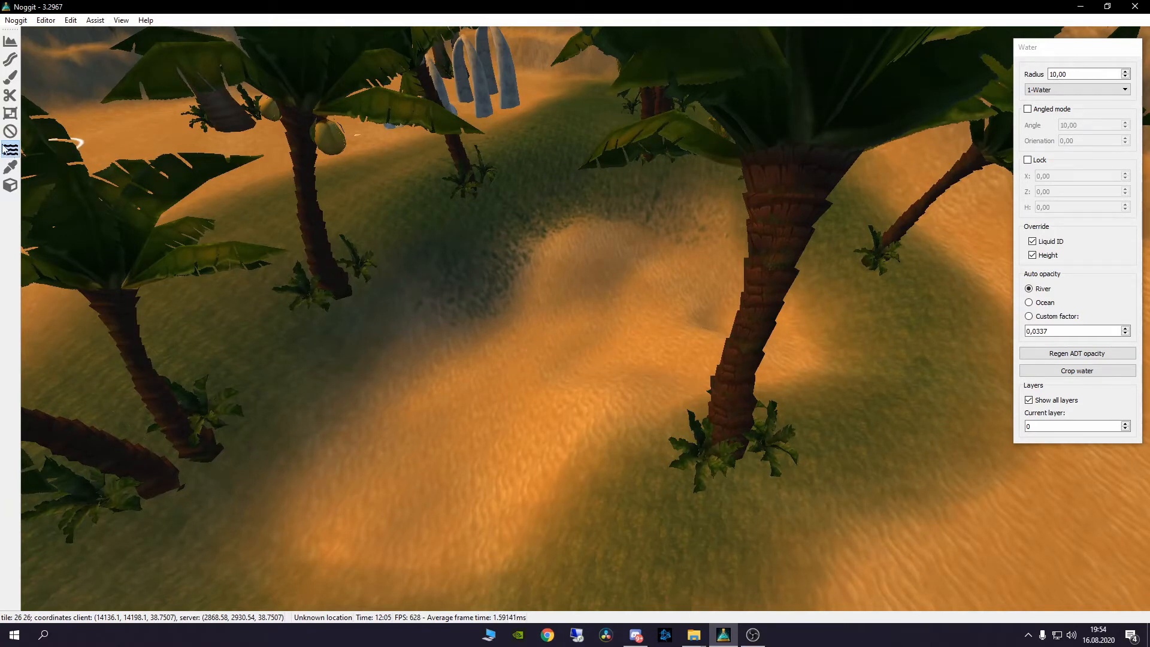
# Enable Lock so placed water keeps a fixed height.
pyautogui.click(1027, 161)
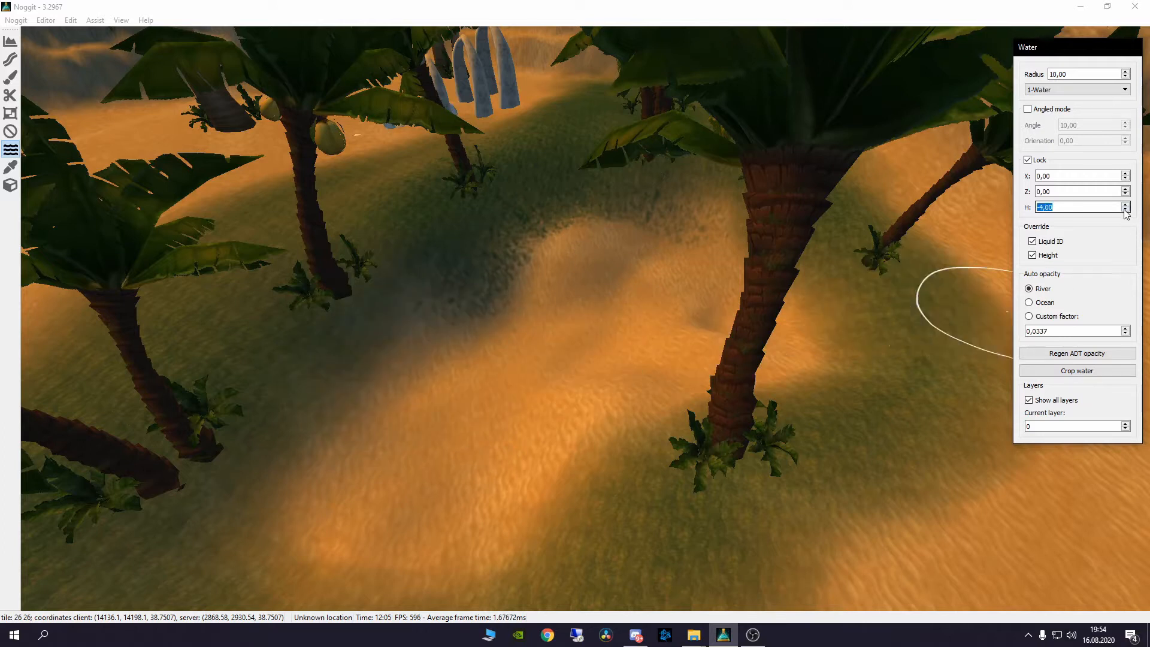
# Lower the locked water height to -4 and flood the hollow between the palms.
pyautogui.click(407, 328)
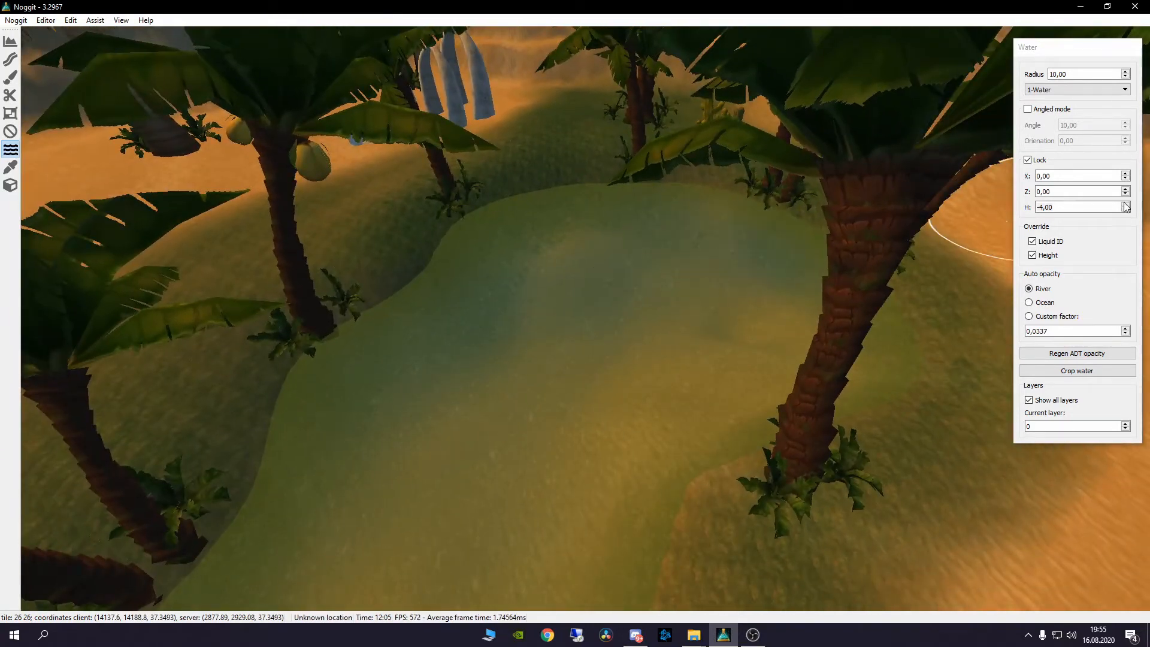
# Paint water at height 20 along the cliff base and re-enable Lock.
pyautogui.click(1125, 204)
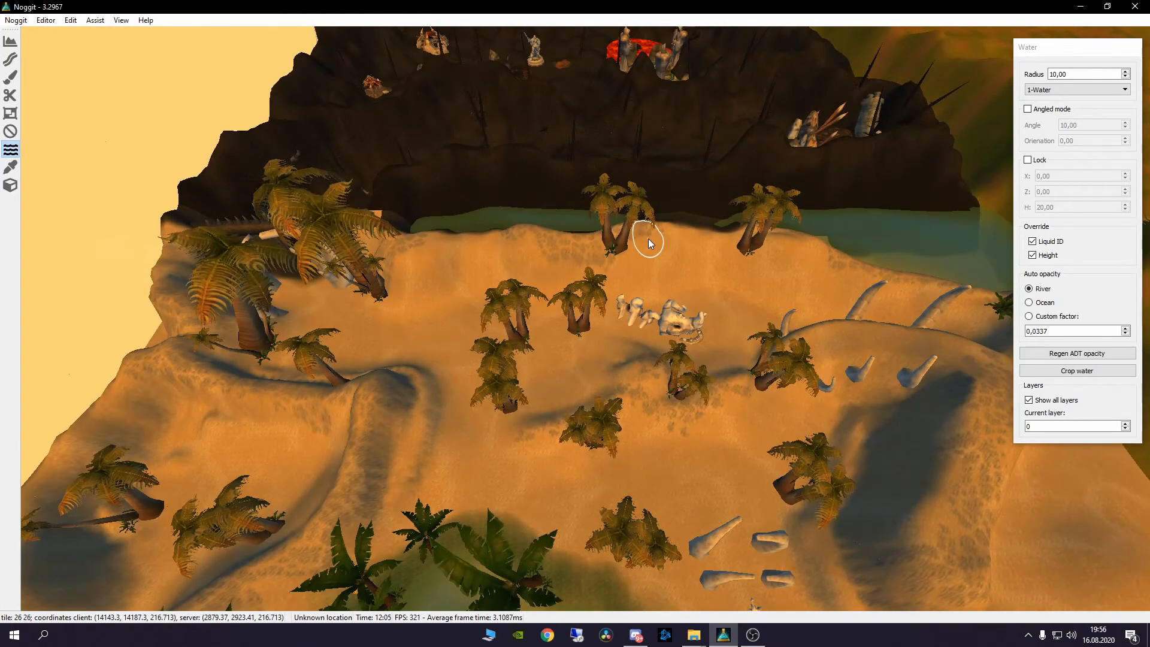
pyautogui.click(1028, 160)
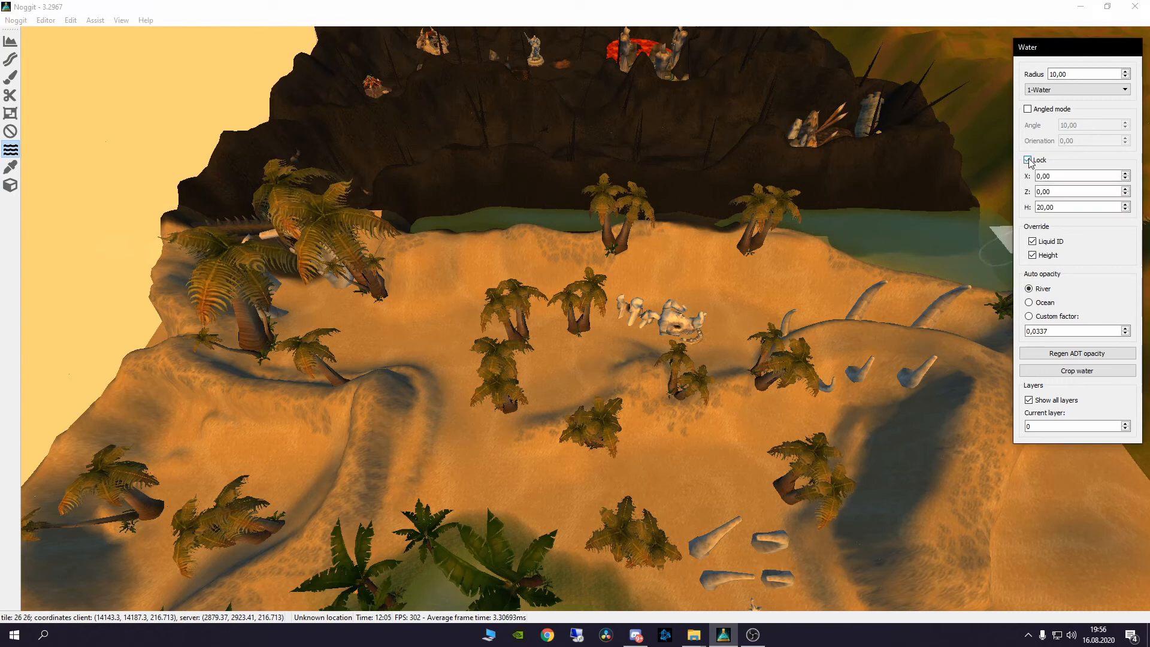